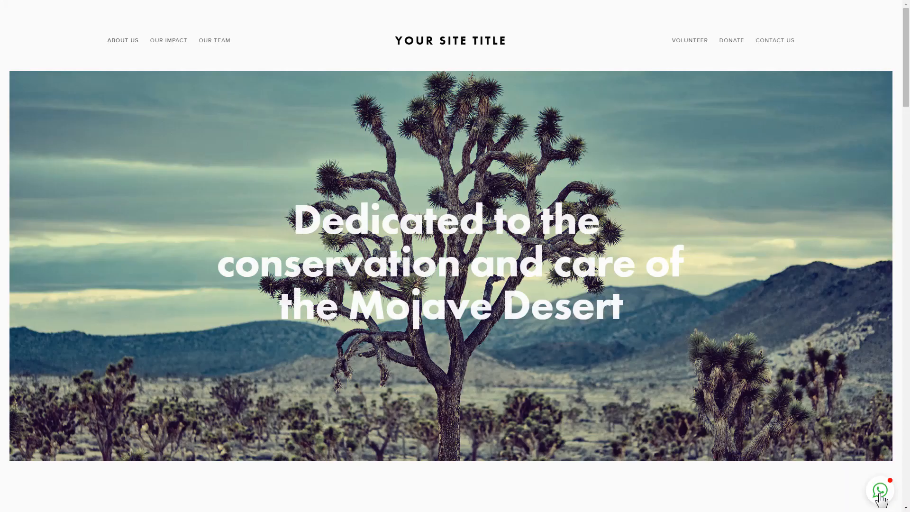
Preview the WhatsApp chat bubble on the Wix desert-conservation demo site.
left_click(880, 490)
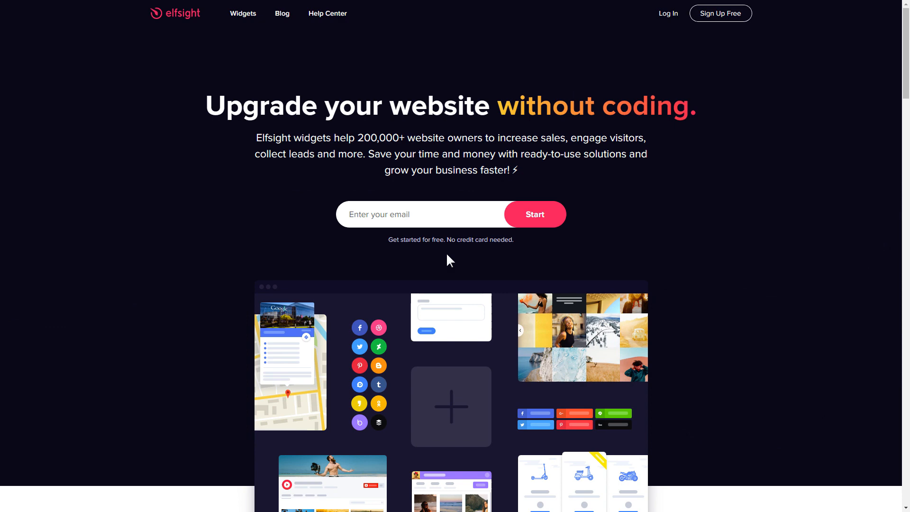
Start creating a WhatsApp Chat widget from Elfsight's Widgets menu.
left_click(243, 13)
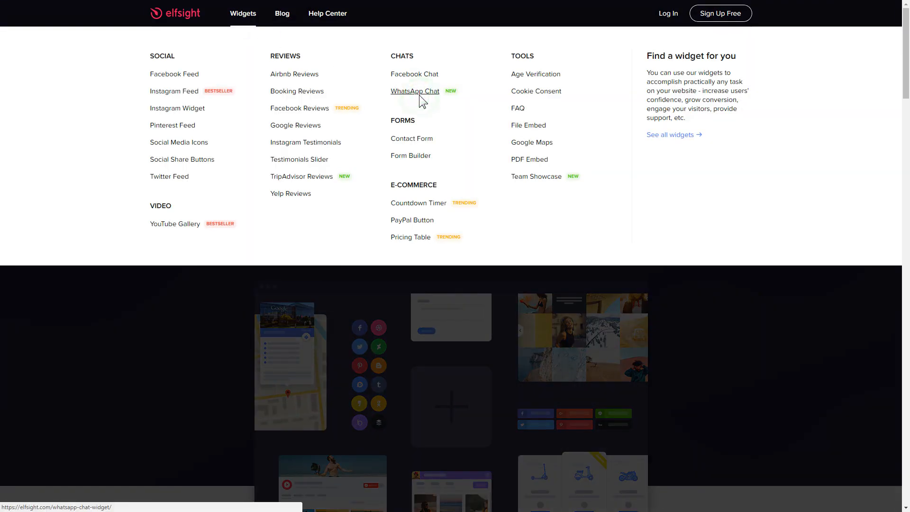
left_click(414, 91)
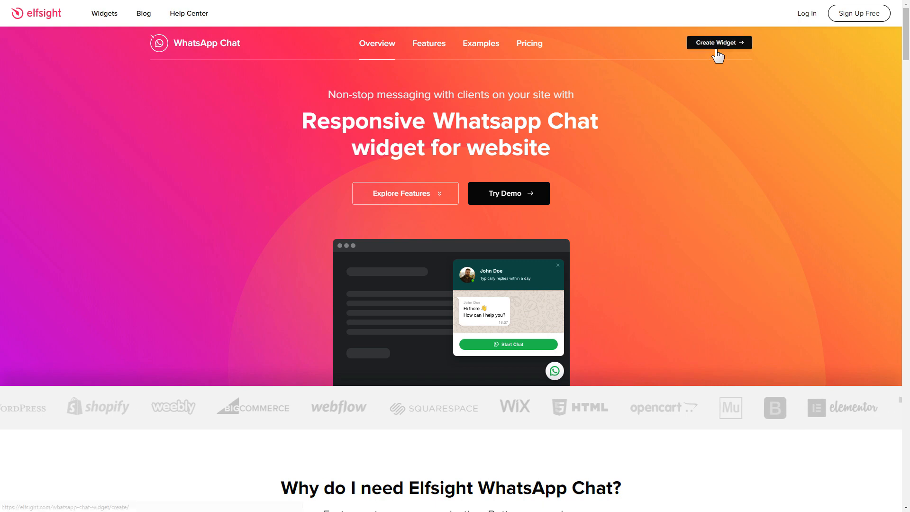
left_click(719, 42)
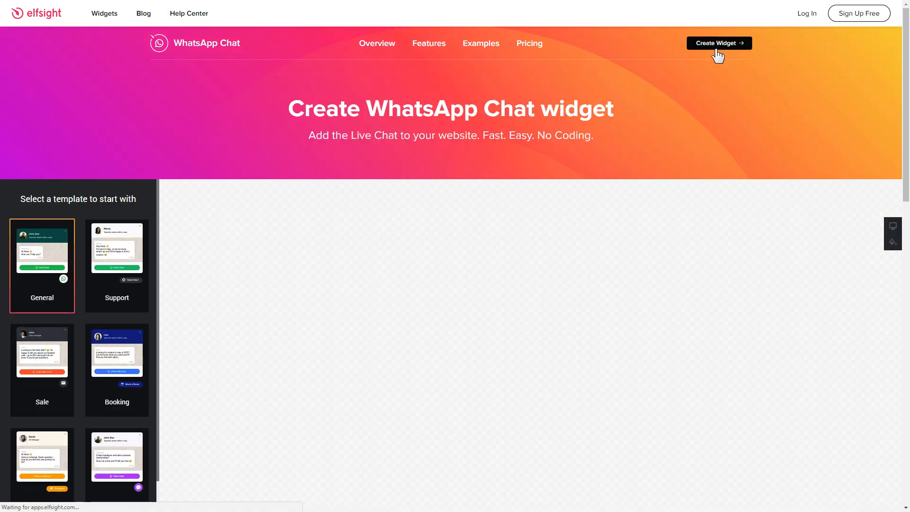
Compare the Support and General templates, then continue with General.
scroll("down", 3)
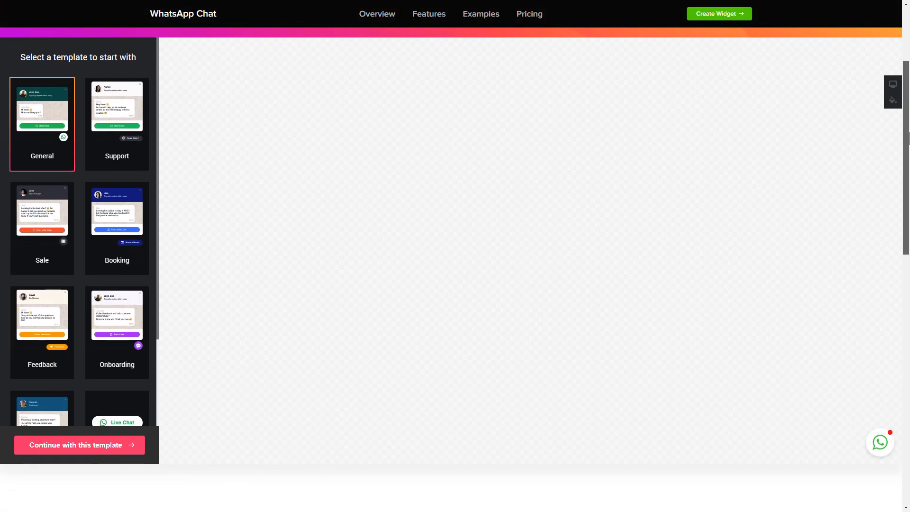
left_click(879, 442)
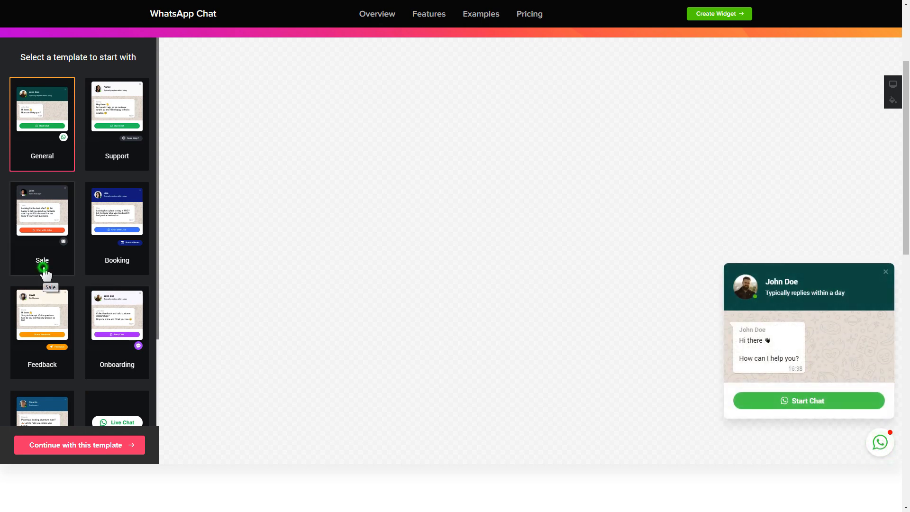
left_click(117, 124)
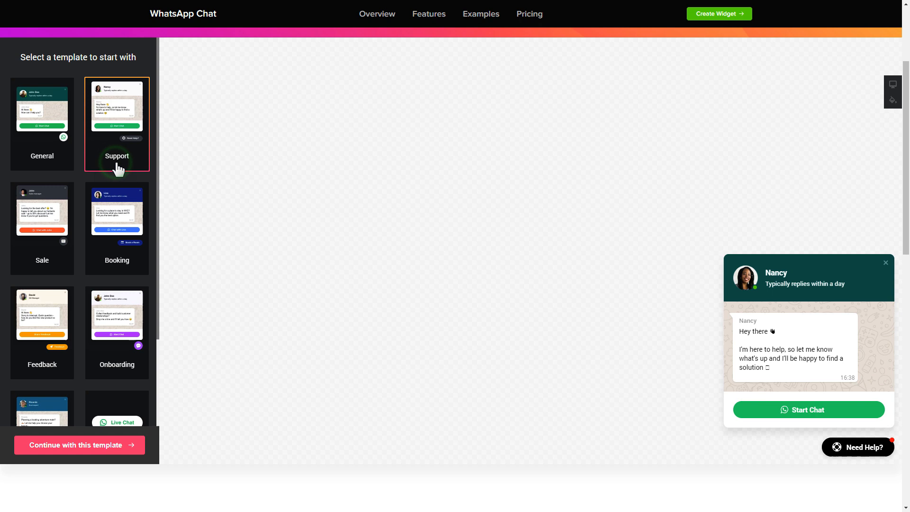
left_click(41, 124)
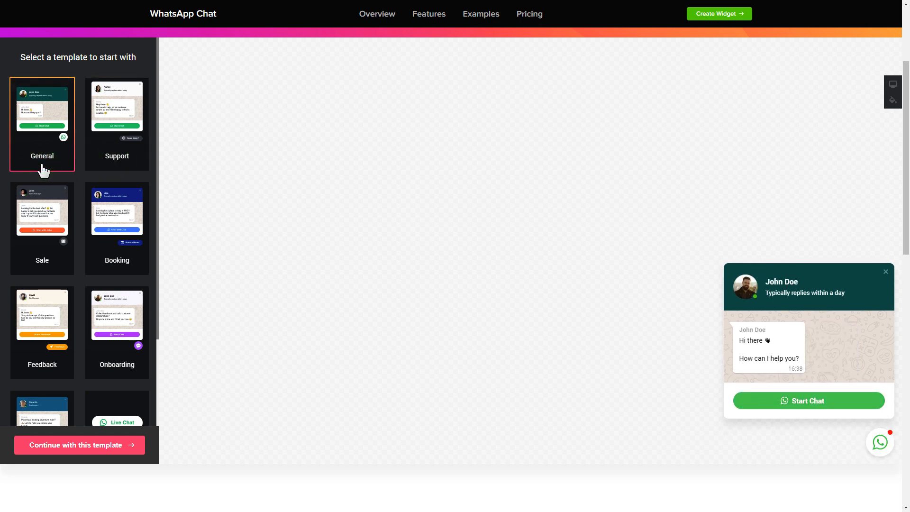
left_click(79, 445)
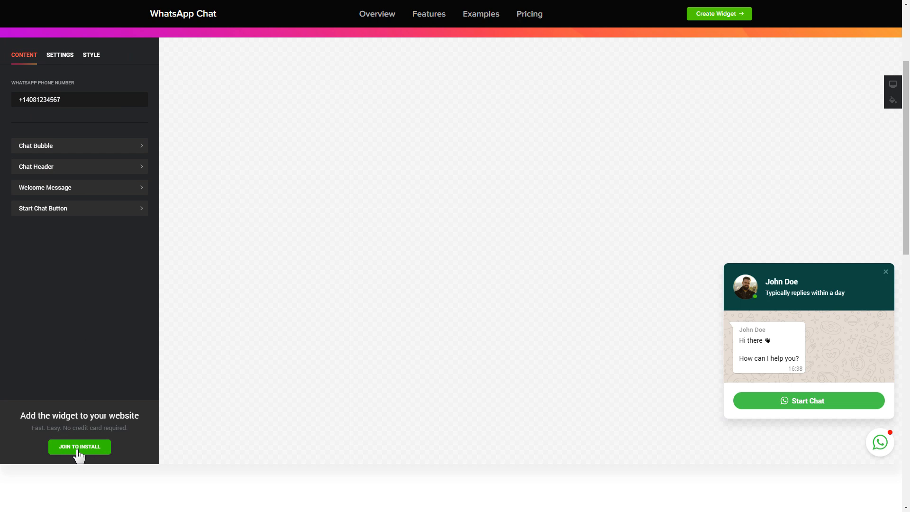
triple_click(39, 100)
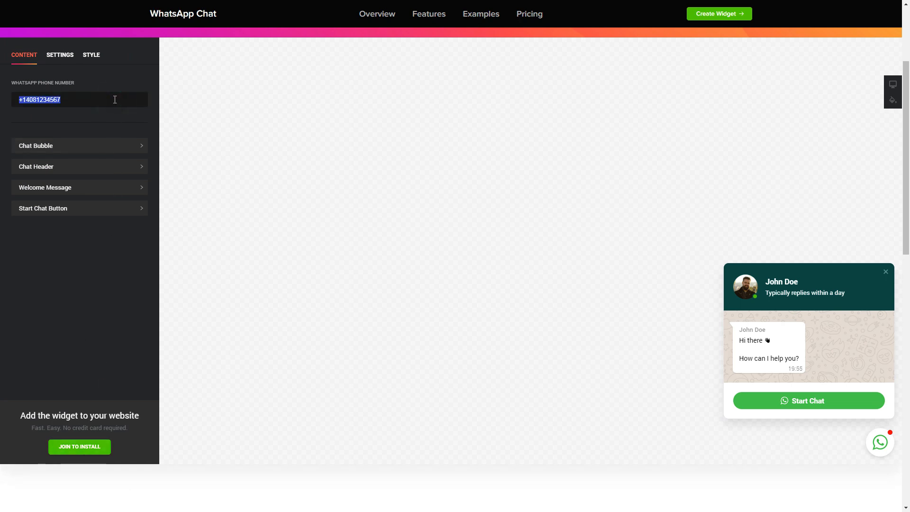
type("+15551234567")
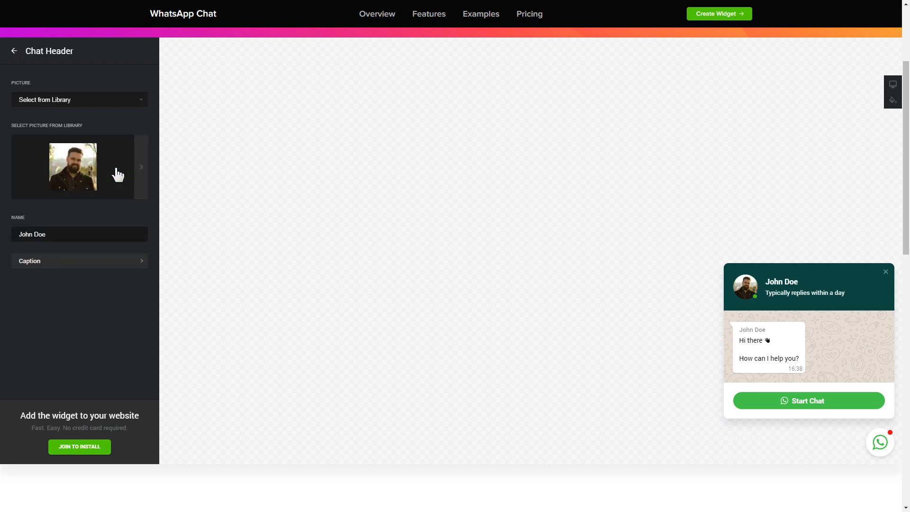
left_click(15, 51)
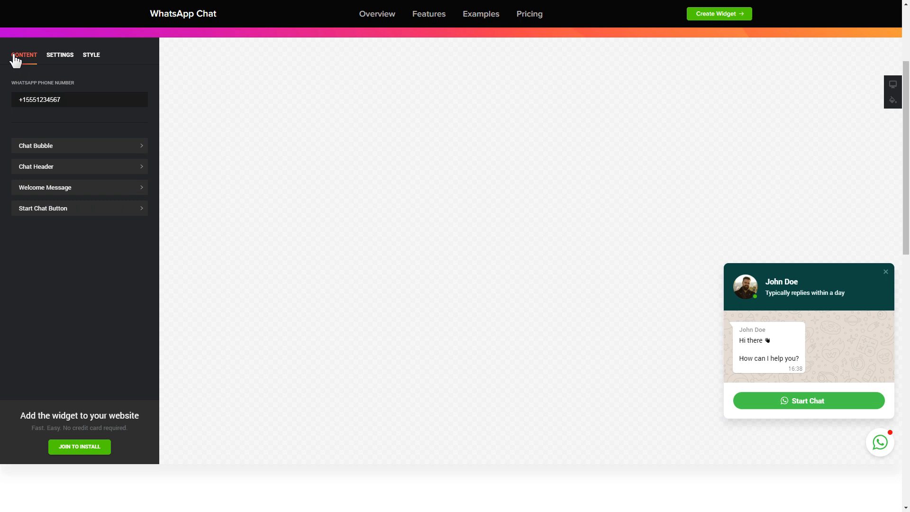
left_click(59, 54)
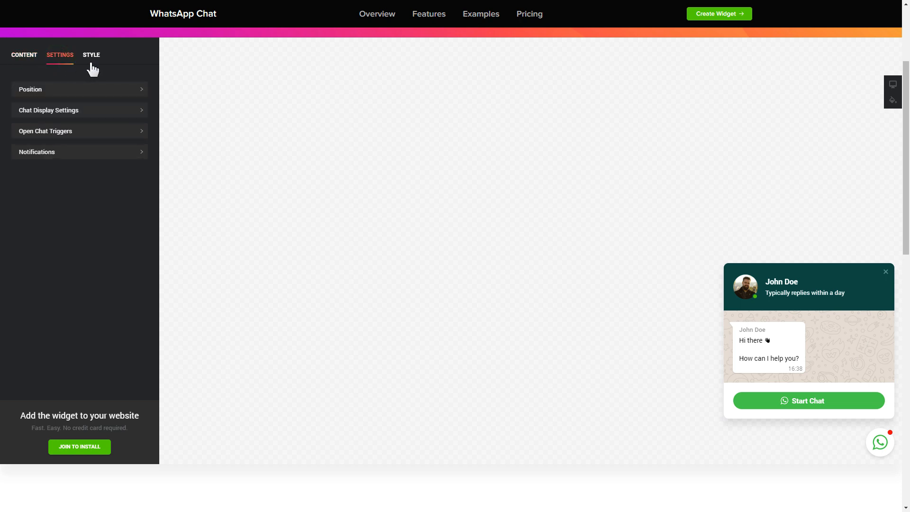
left_click(91, 55)
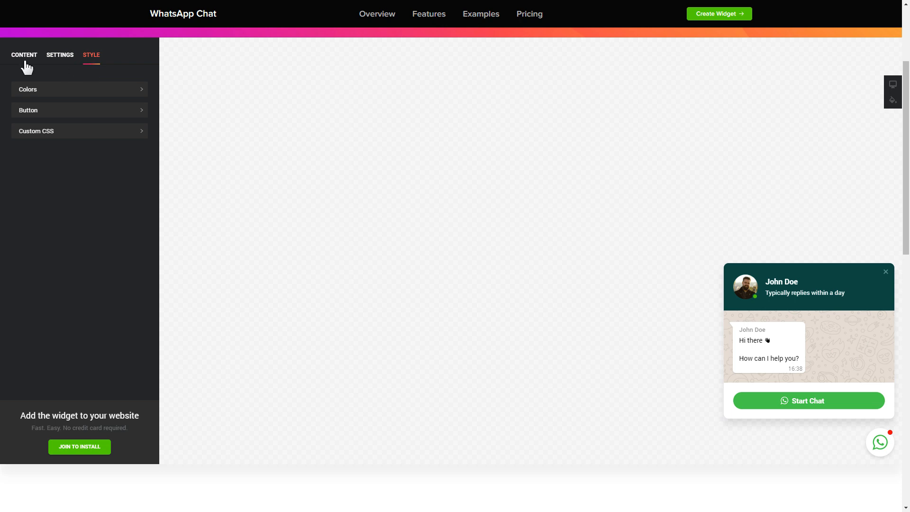
left_click(24, 55)
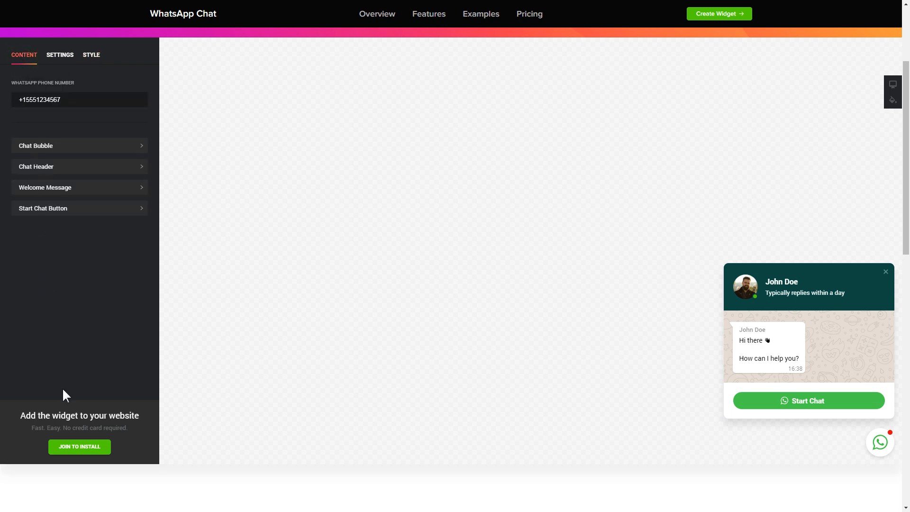
left_click(79, 446)
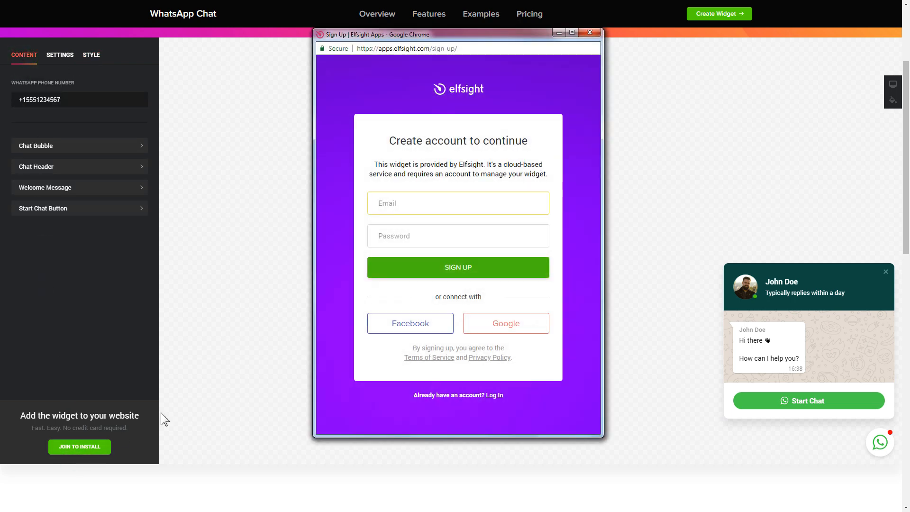
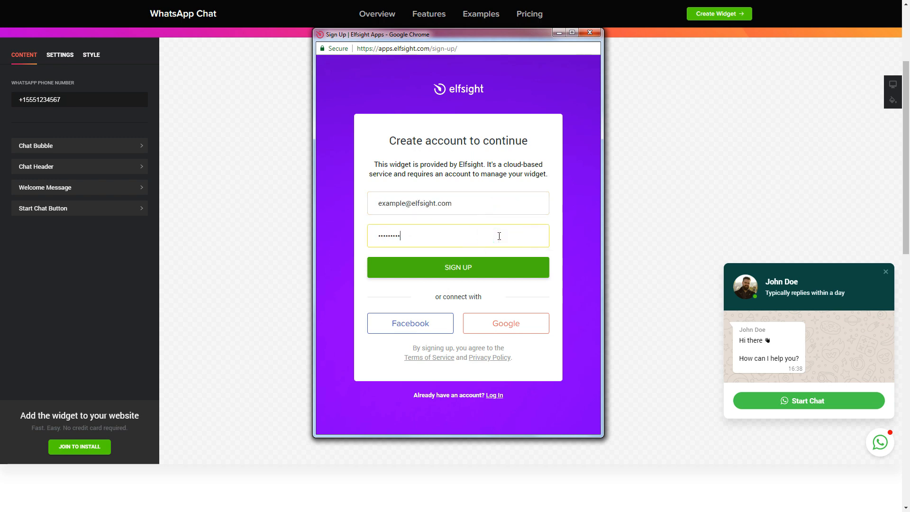
left_click(590, 32)
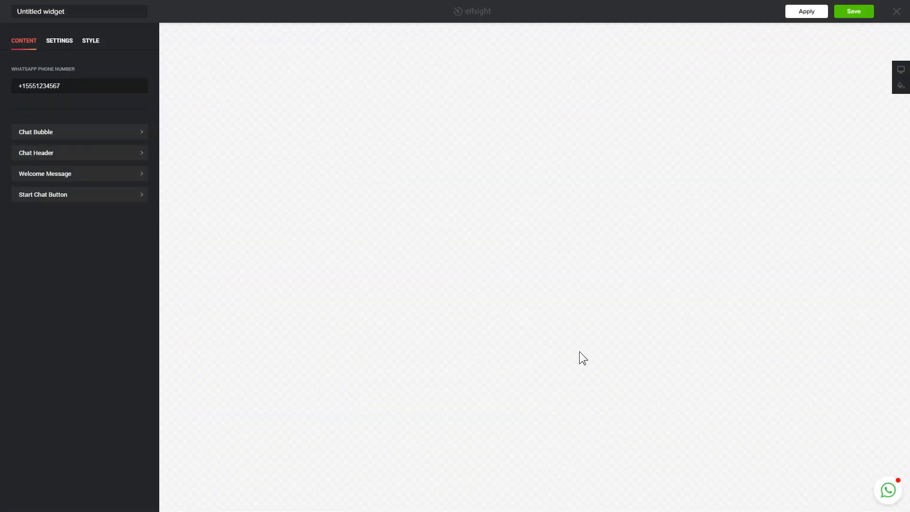
left_click(889, 490)
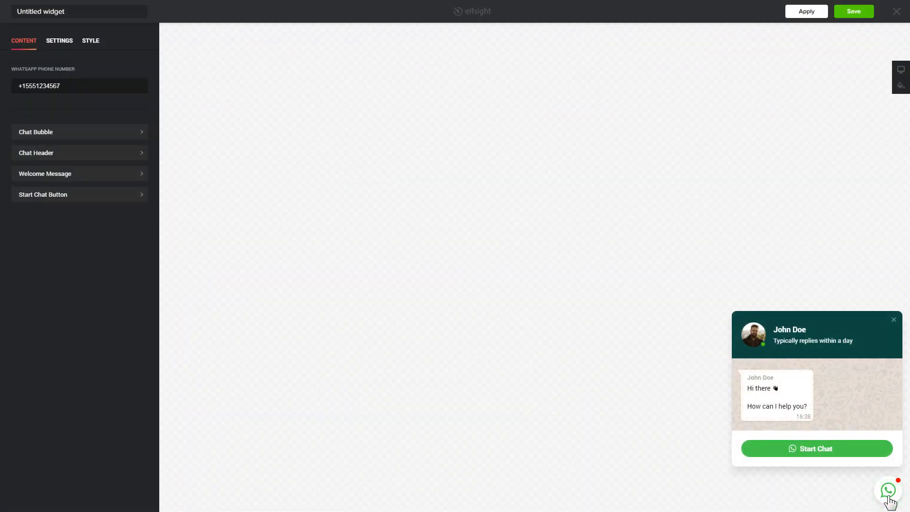
left_click(896, 11)
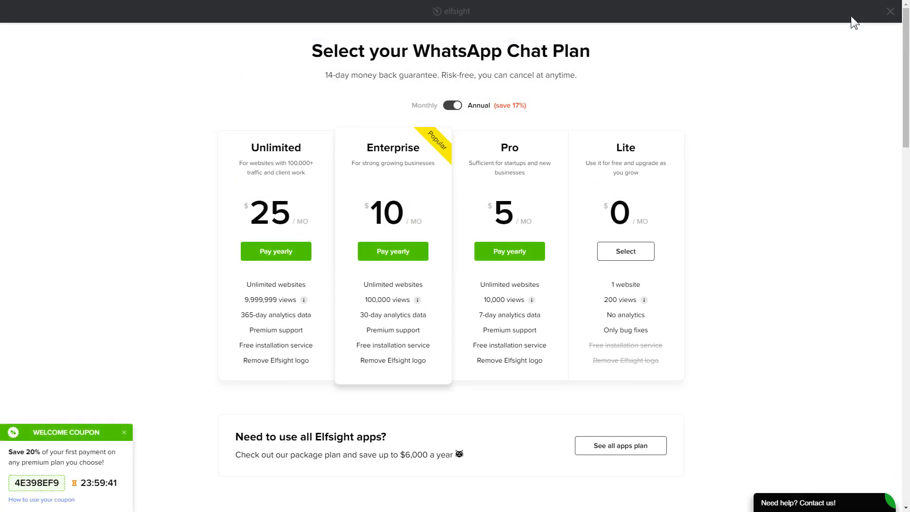
mouse_move(483, 190)
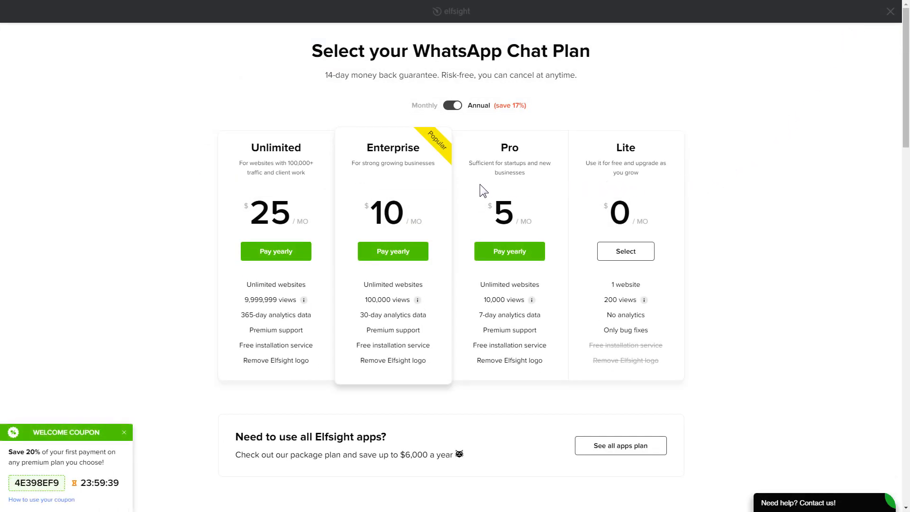
mouse_move(173, 265)
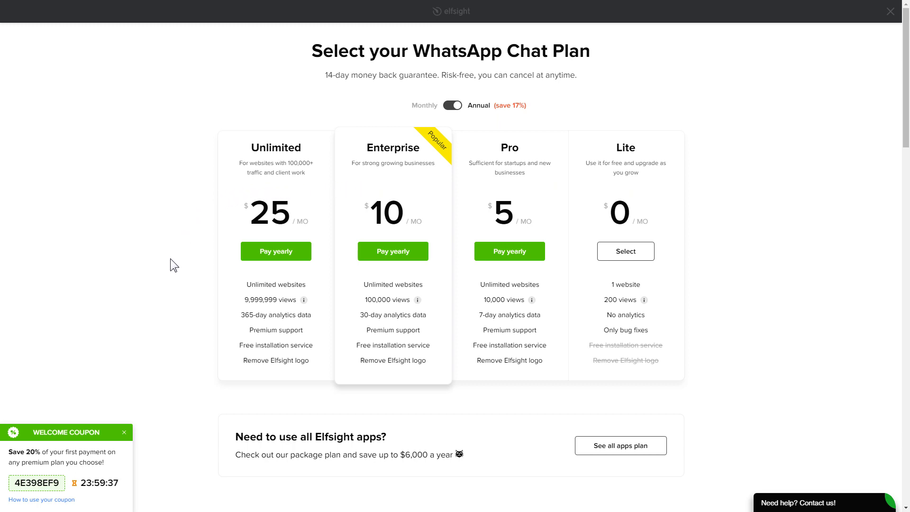
mouse_move(111, 449)
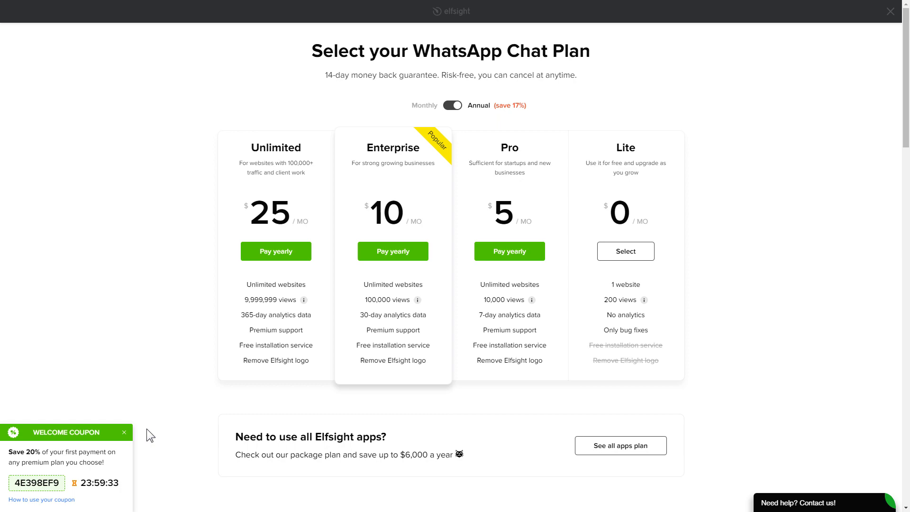
Pick the free Lite plan and copy the widget's embed code.
left_click(626, 251)
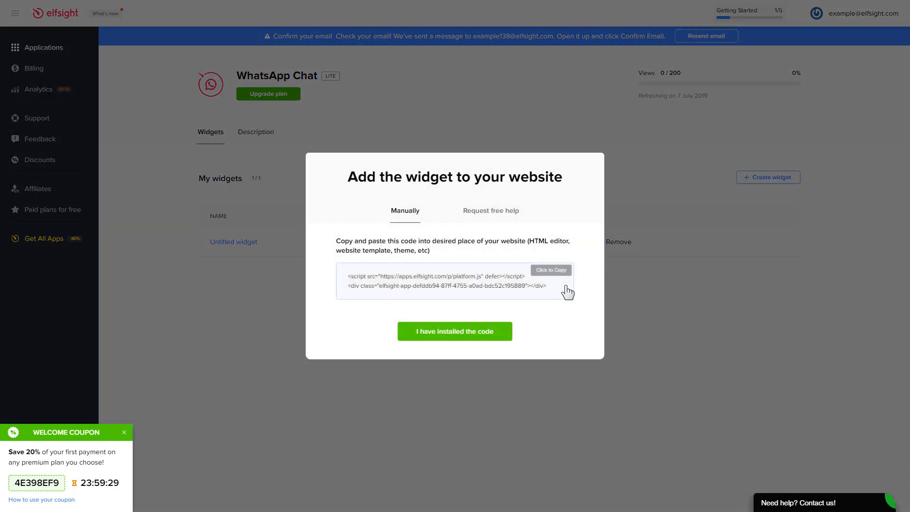
left_click(551, 270)
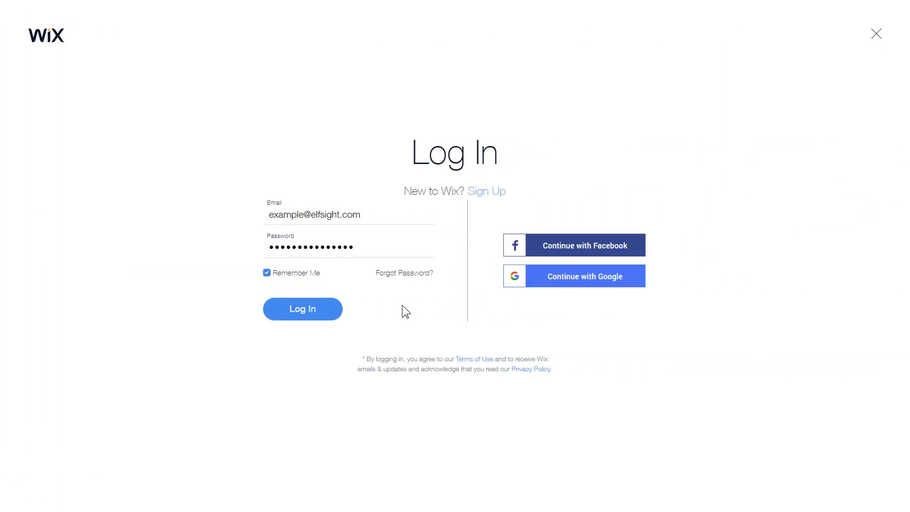
Log in to Wix and open Mysite in the Wix Editor.
left_click(302, 309)
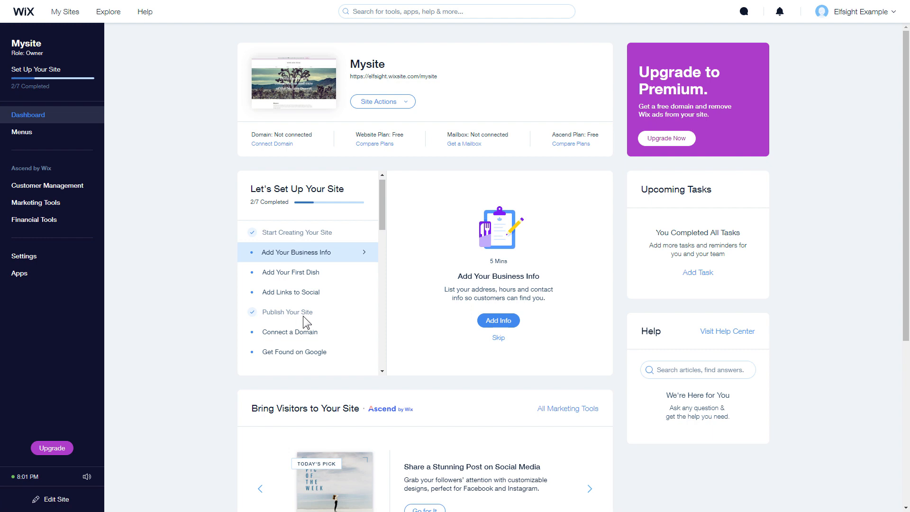
mouse_move(54, 499)
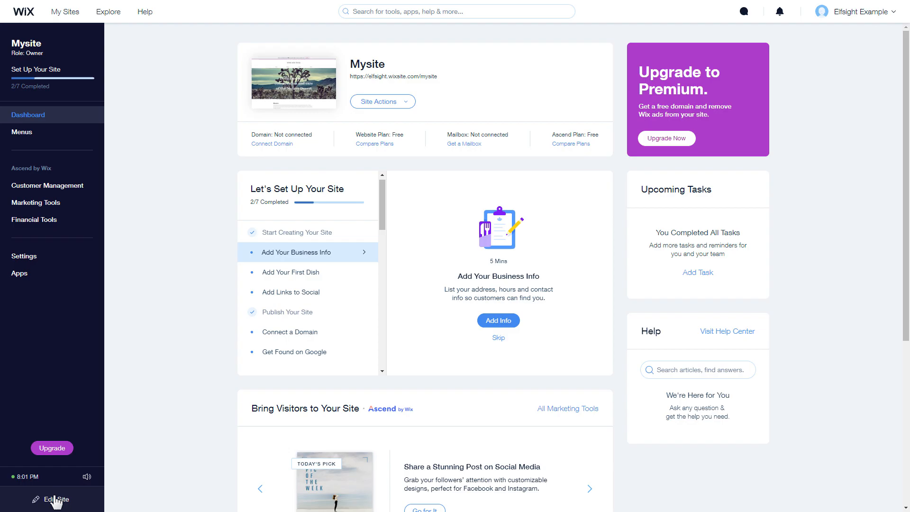
left_click(56, 499)
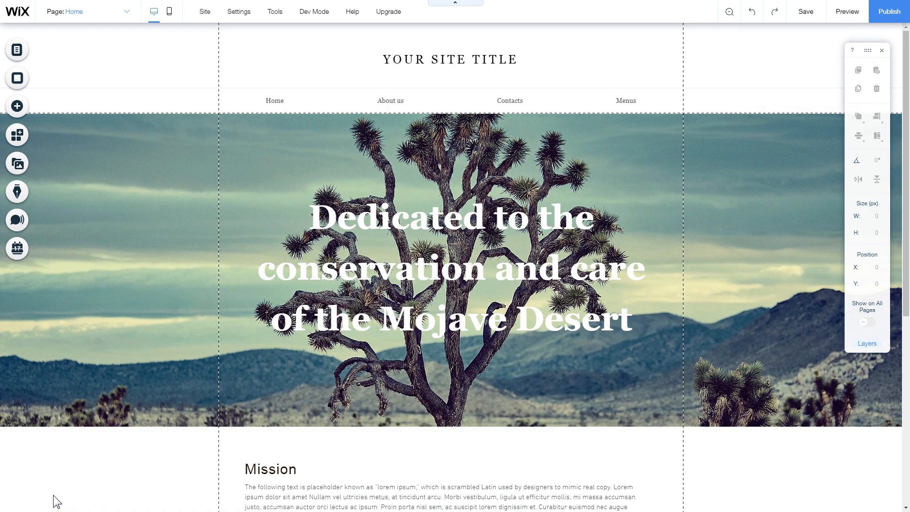
mouse_move(17, 106)
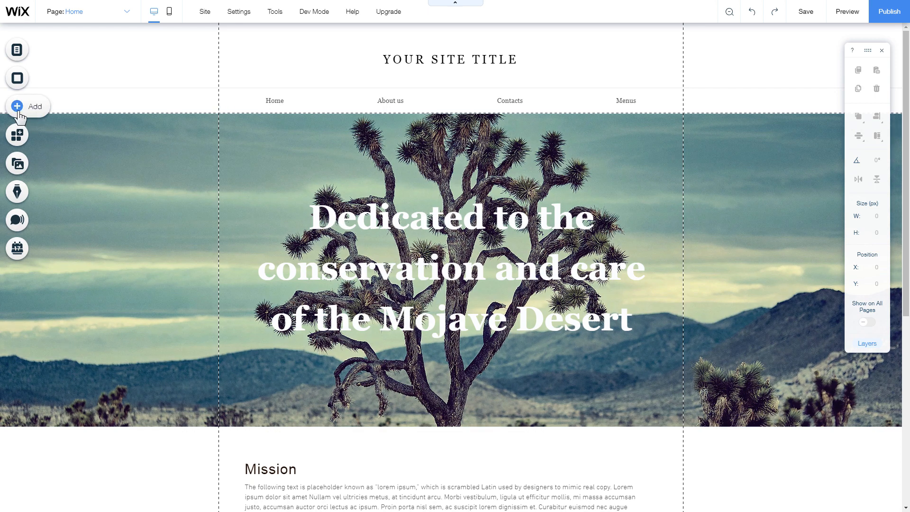
Add an HTML iframe element to the home page containing the pasted Elfsight code.
left_click(17, 105)
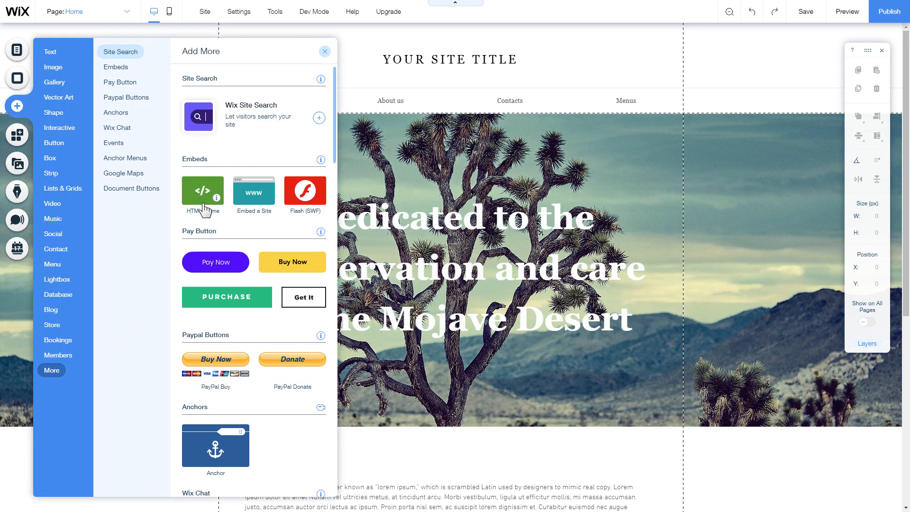
left_click(202, 191)
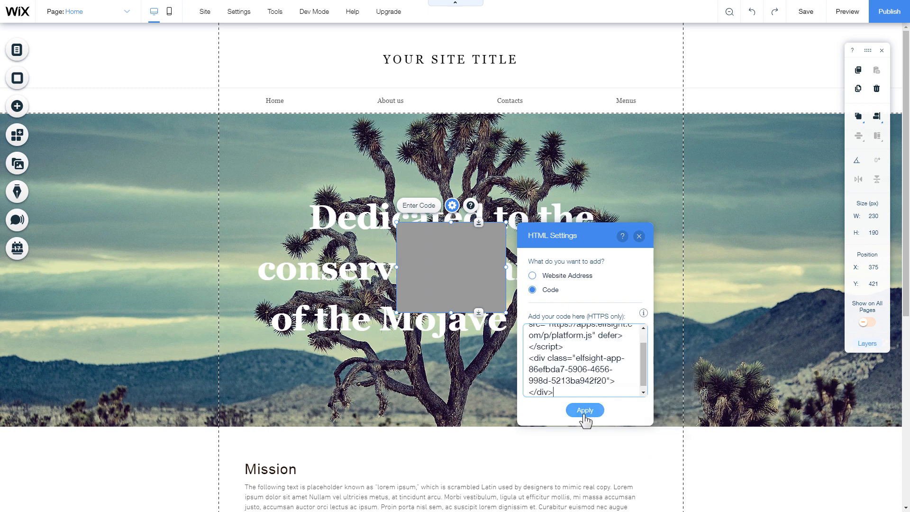
left_click(584, 410)
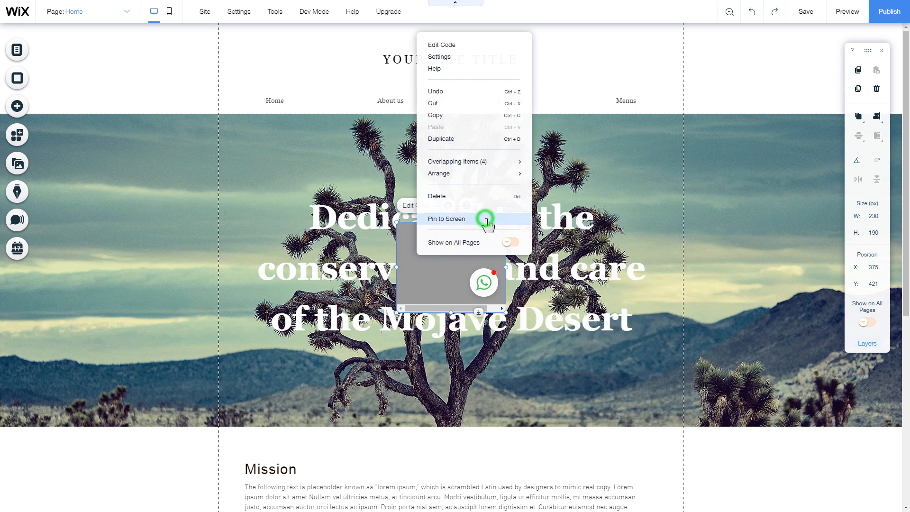
Pin the chat embed to screen, turn on Show on All Pages, publish, and view live.
left_click(446, 219)
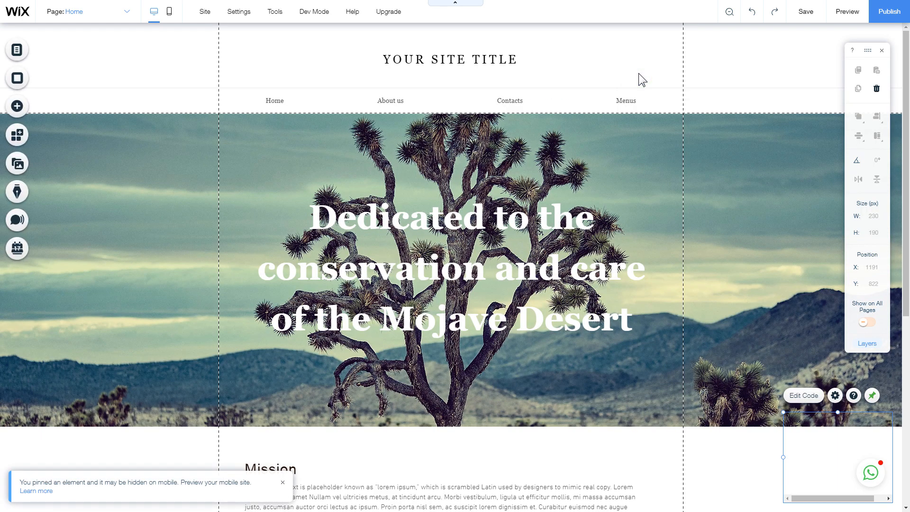
left_click(867, 322)
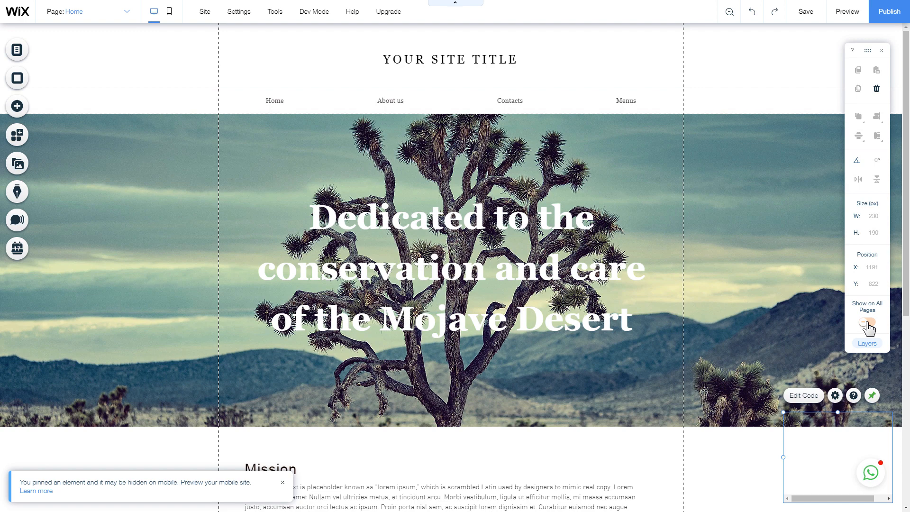
left_click(866, 323)
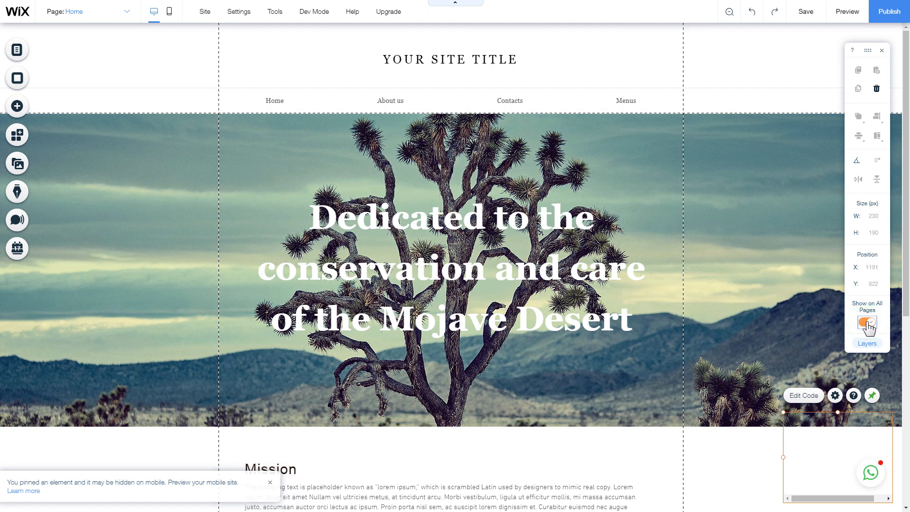
left_click(866, 322)
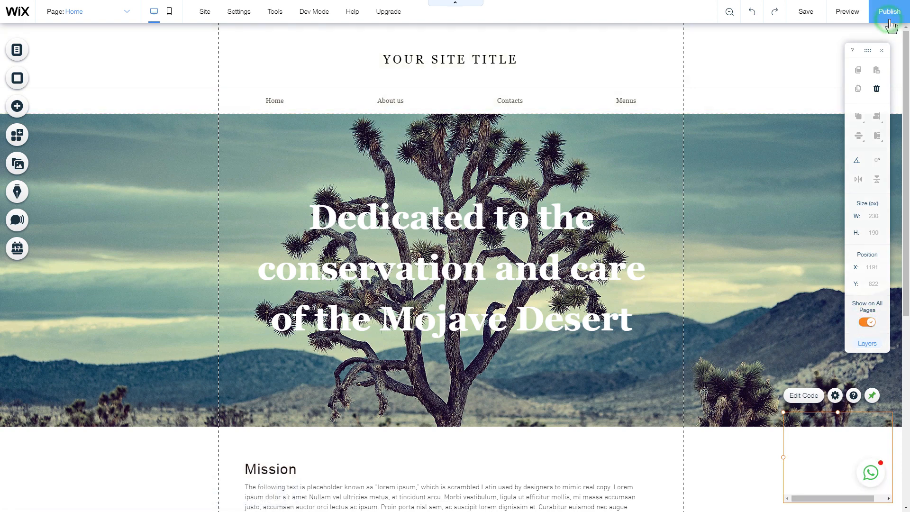
left_click(889, 12)
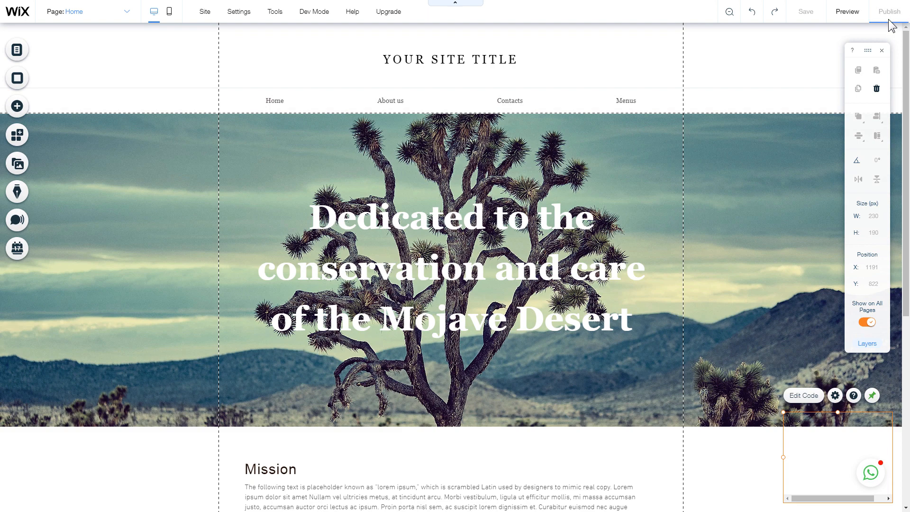
left_click(890, 12)
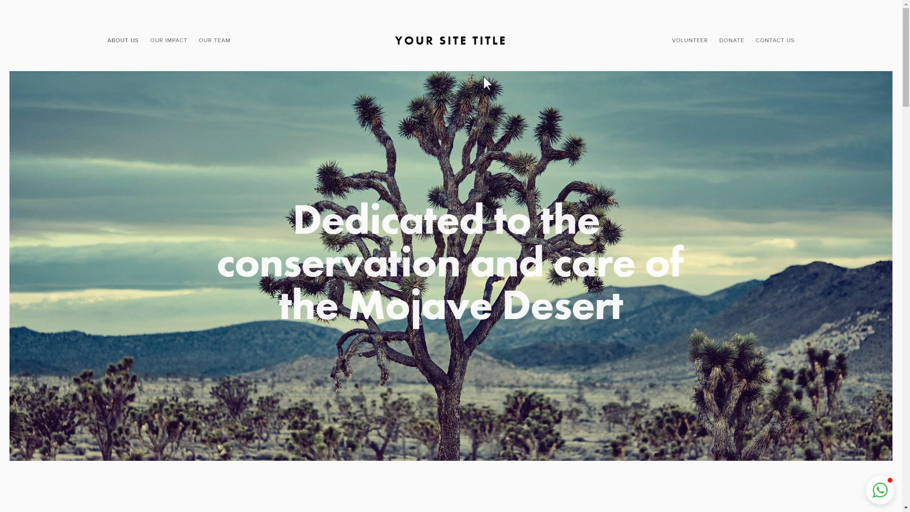
Open John Doe's WhatsApp chat window from the live site's bottom-right bubble.
left_click(879, 490)
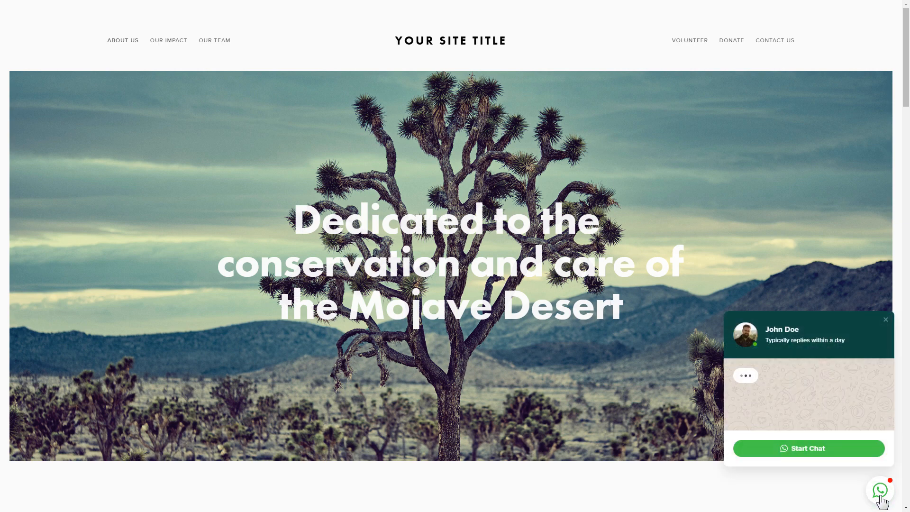